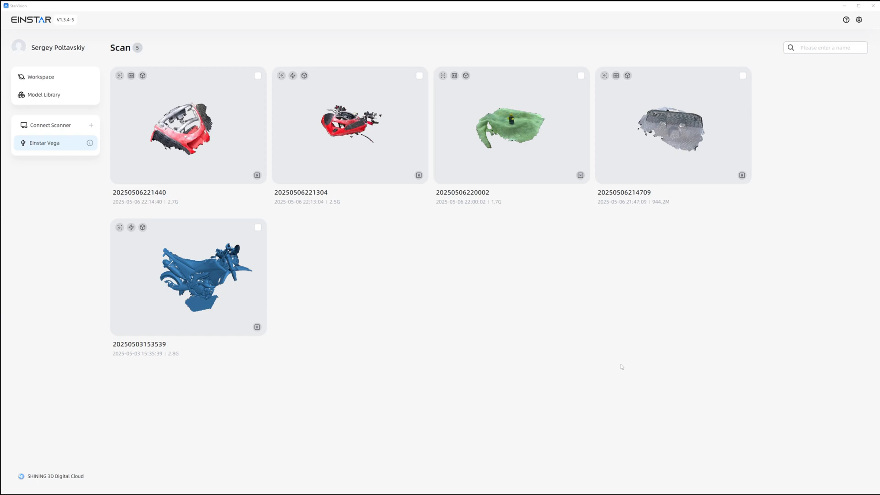
left_click(581, 75)
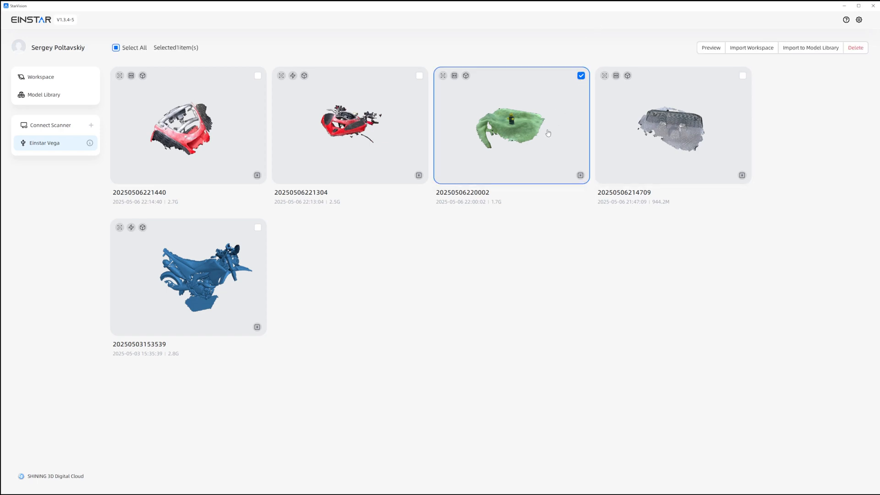
mouse_move(801, 52)
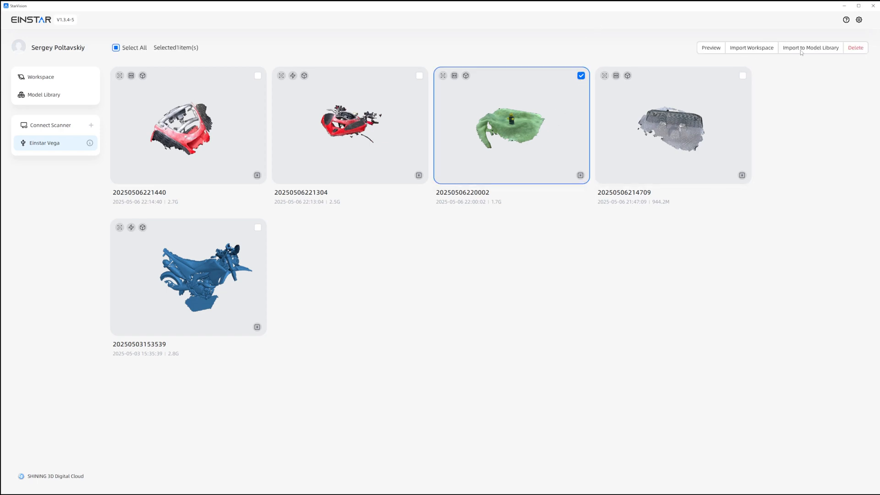
left_click(809, 48)
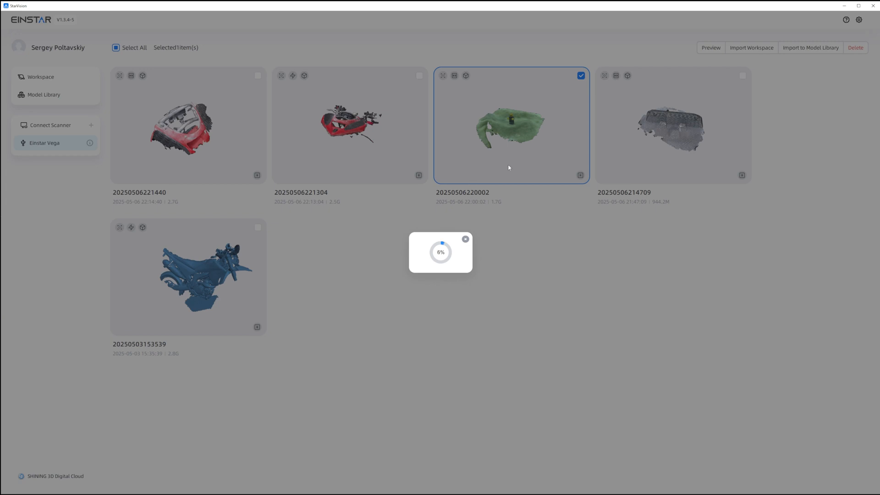
mouse_move(518, 263)
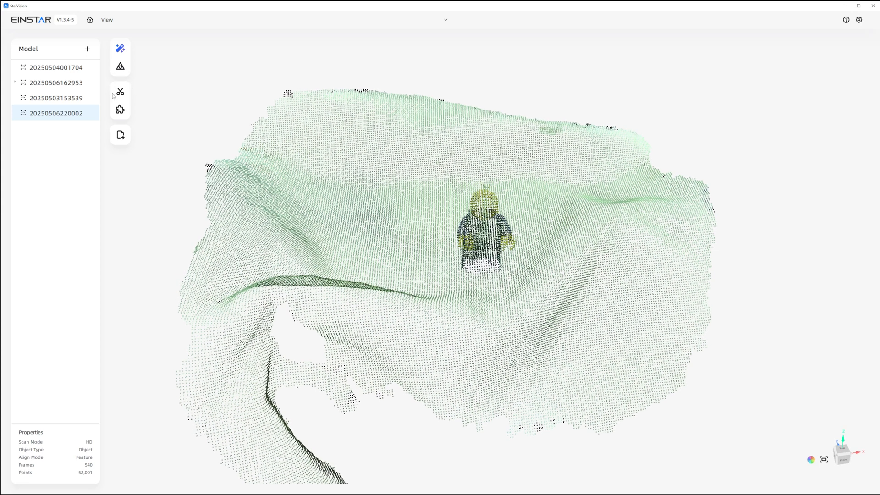
Trim the cloth and stray fabric fragment from the point cloud, leaving 2,672 minifigure points
left_click(120, 91)
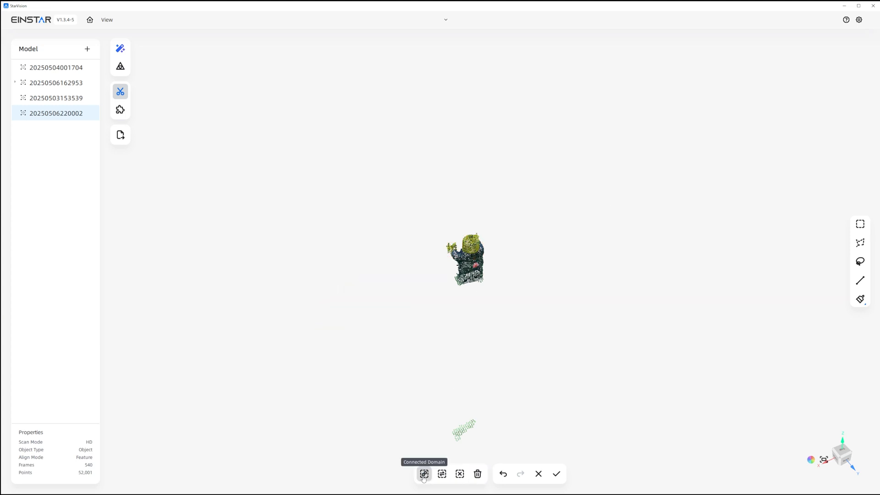
left_click(557, 474)
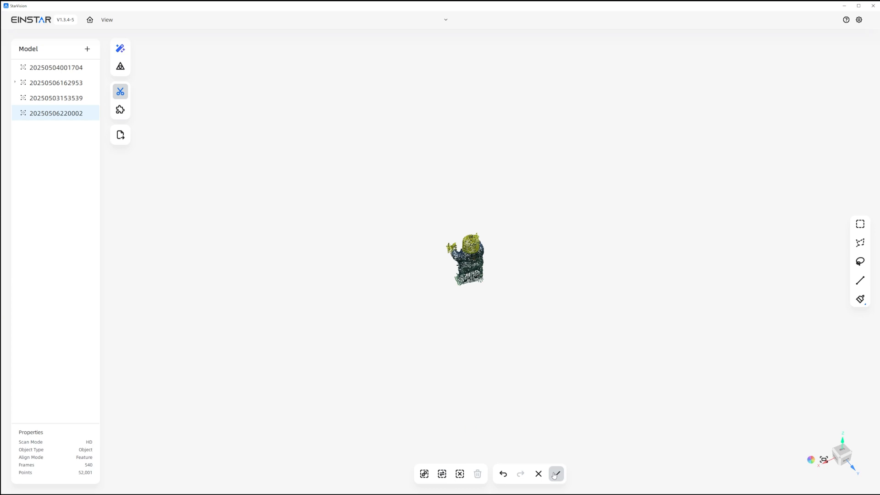
left_click(555, 474)
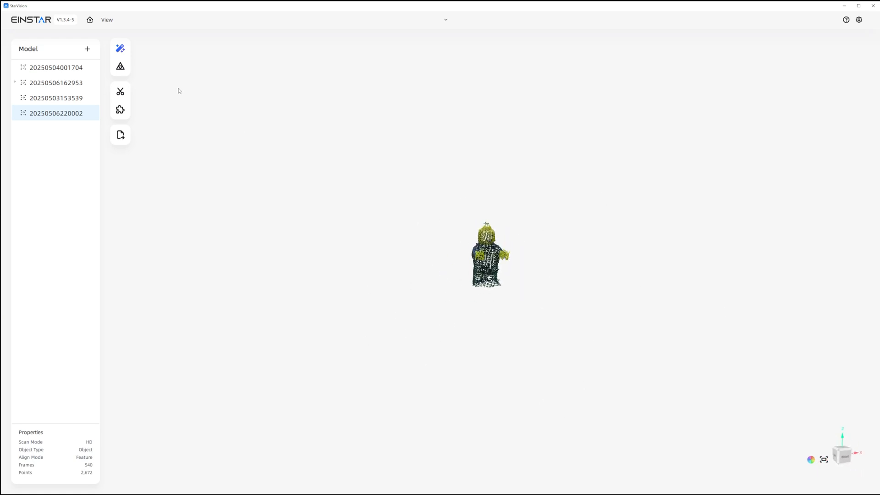
mouse_move(120, 66)
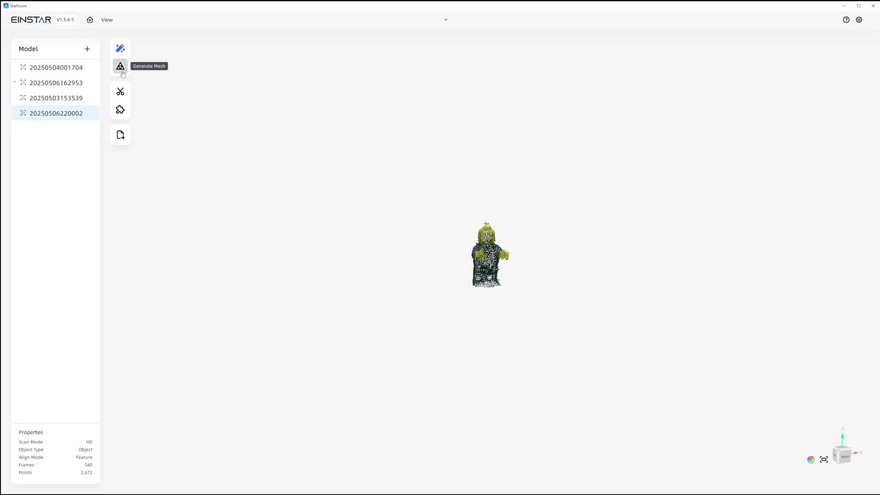
Preview a 0.10 mm mesh with recommended values off, floating-part removal 0 and no triangle cap
left_click(120, 66)
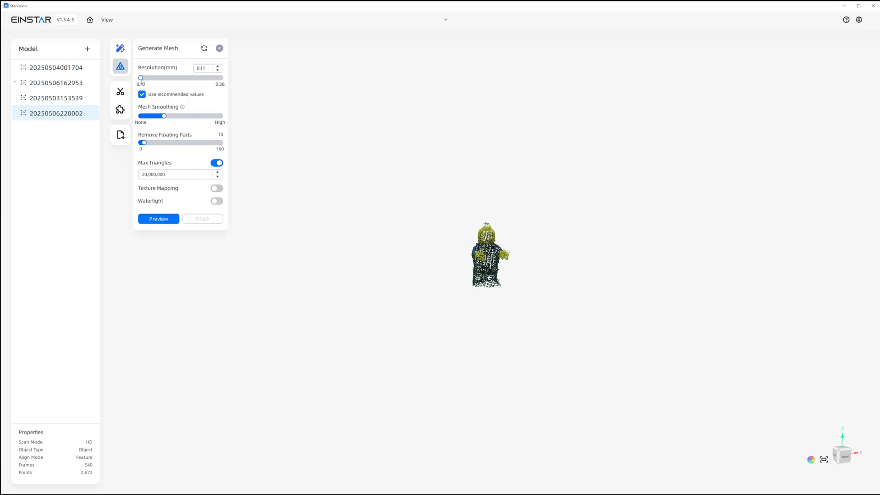
left_click(142, 94)
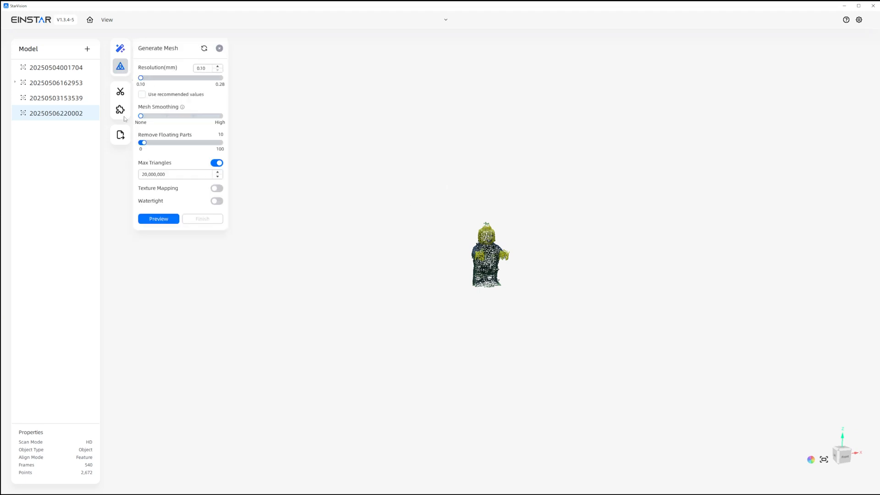
left_click_drag(143, 142, 141, 142)
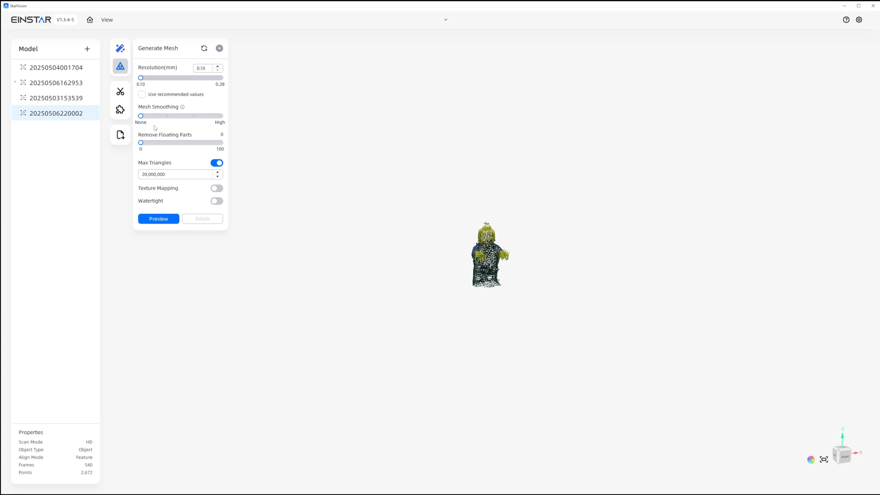
mouse_move(189, 120)
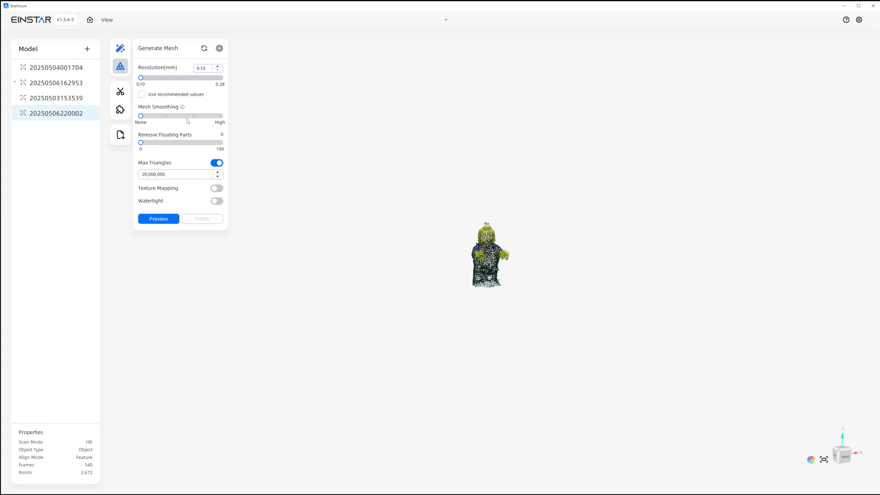
left_click(216, 163)
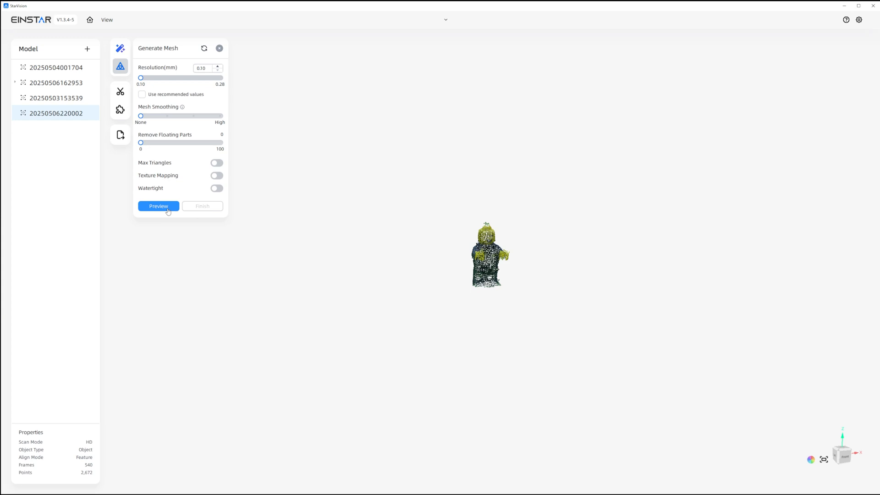
left_click(159, 206)
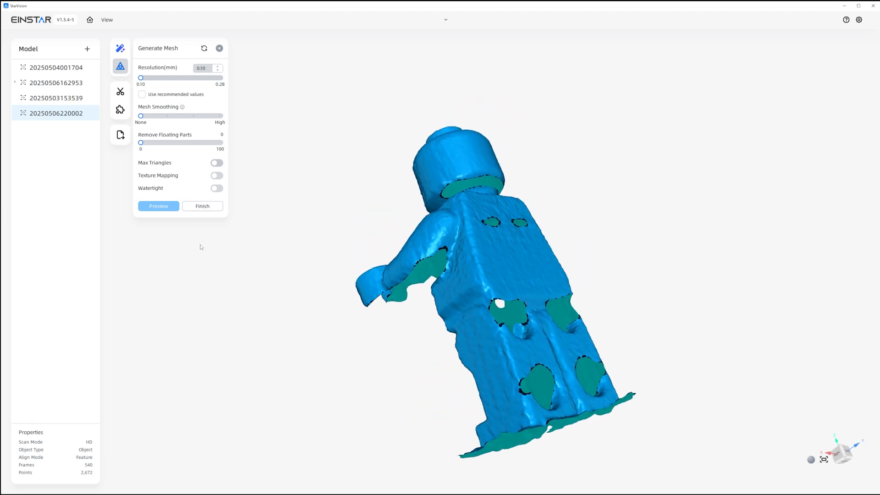
left_click(158, 206)
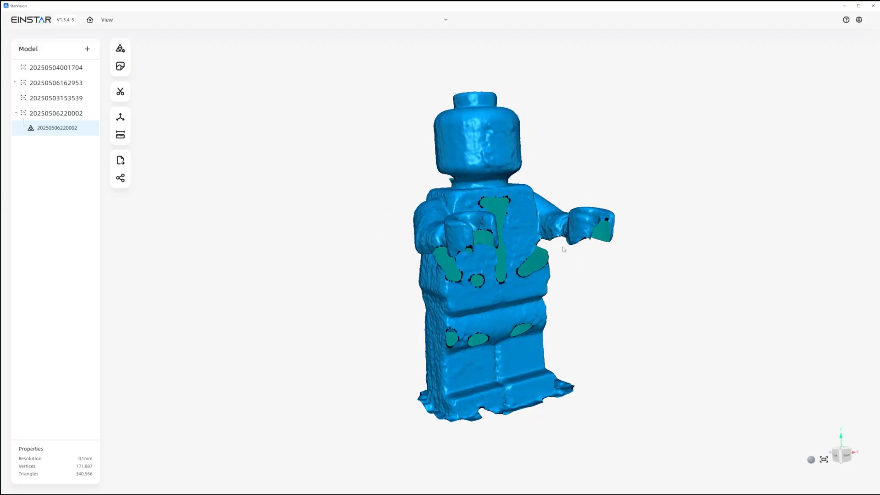
left_click_drag(564, 249, 465, 246)
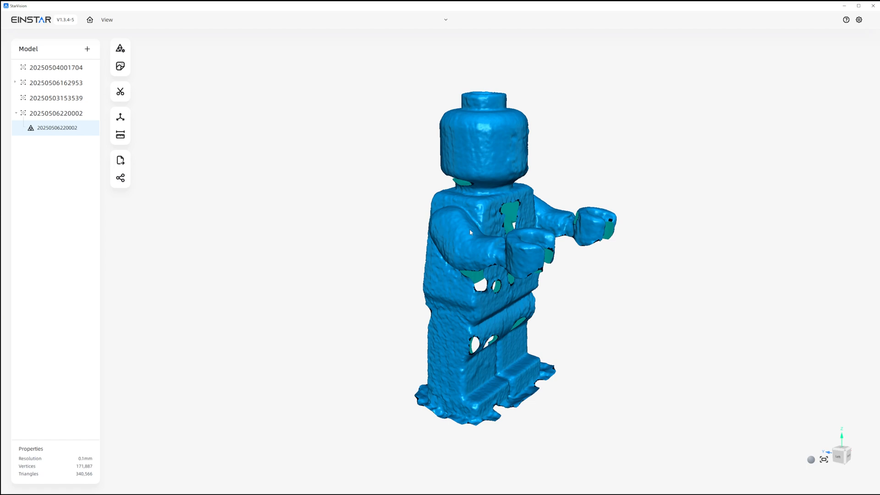
mouse_move(611, 344)
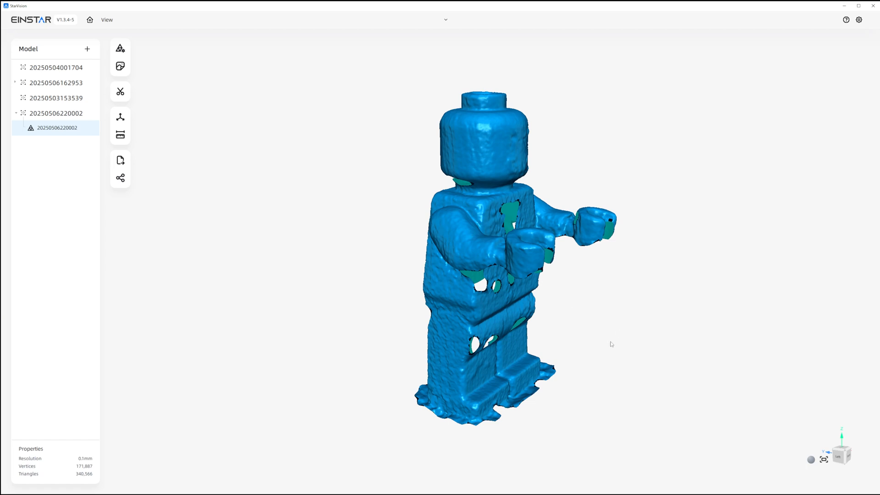
left_click_drag(611, 344, 520, 407)
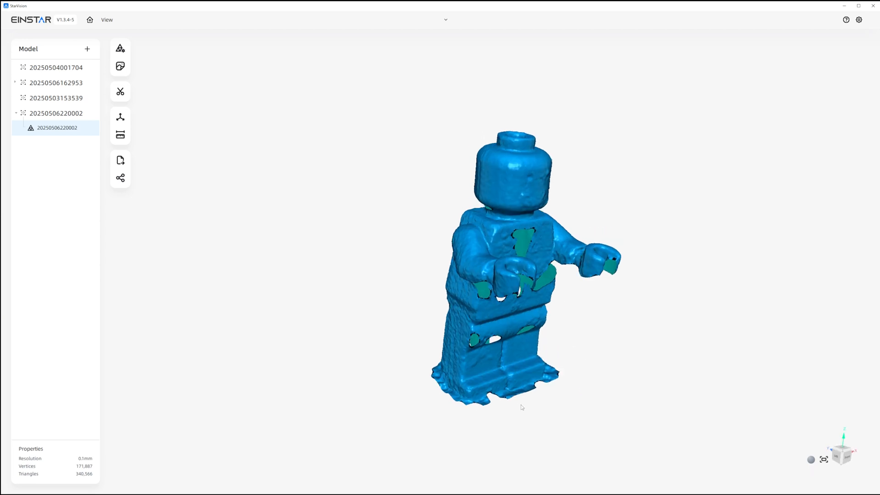